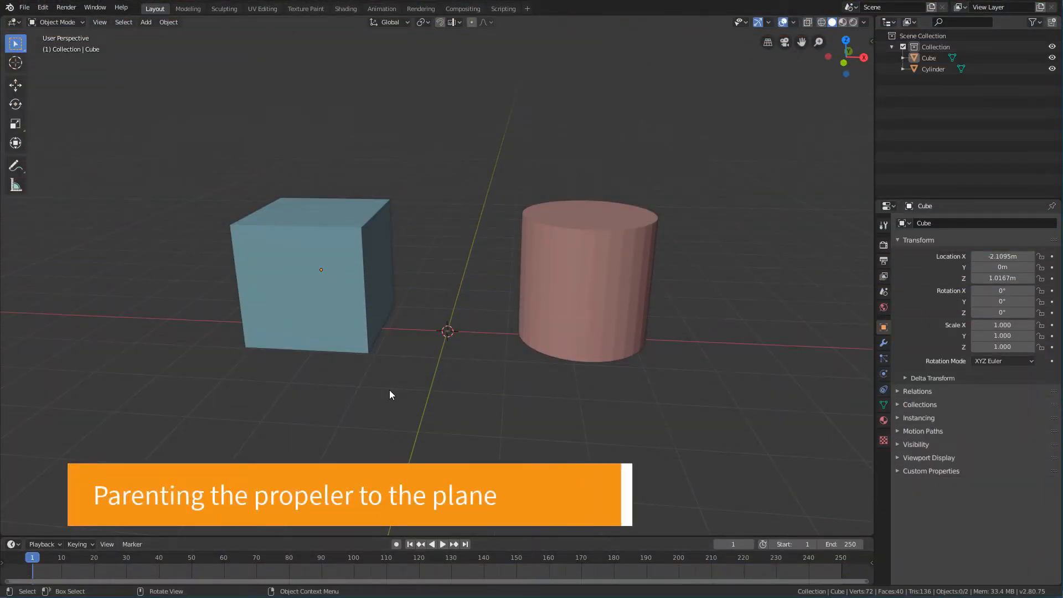
{"action": "mouse_move", "coordinate": [425, 413]}
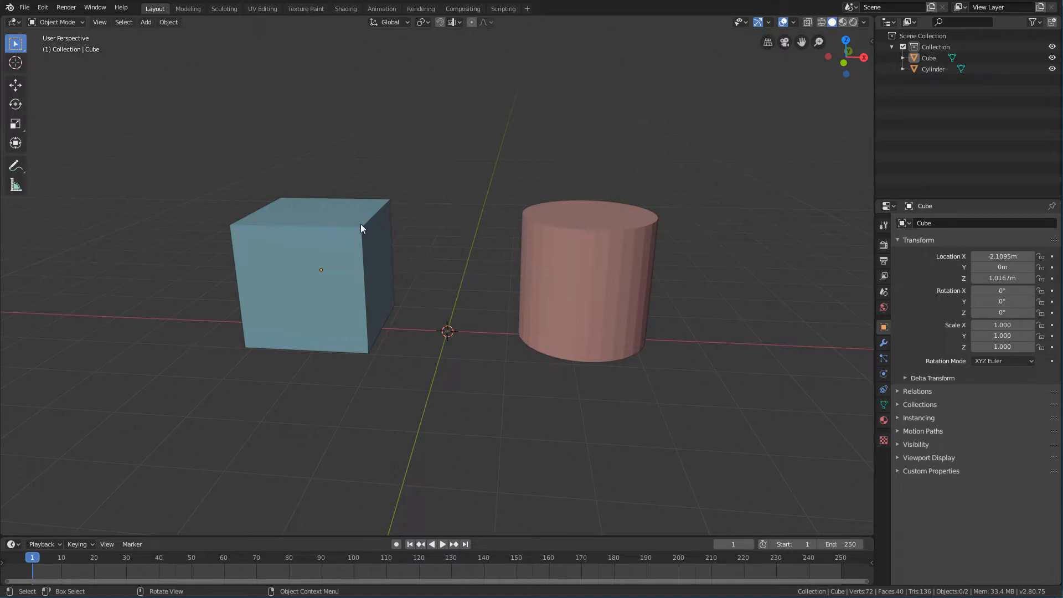
{"action": "mouse_move", "coordinate": [534, 208]}
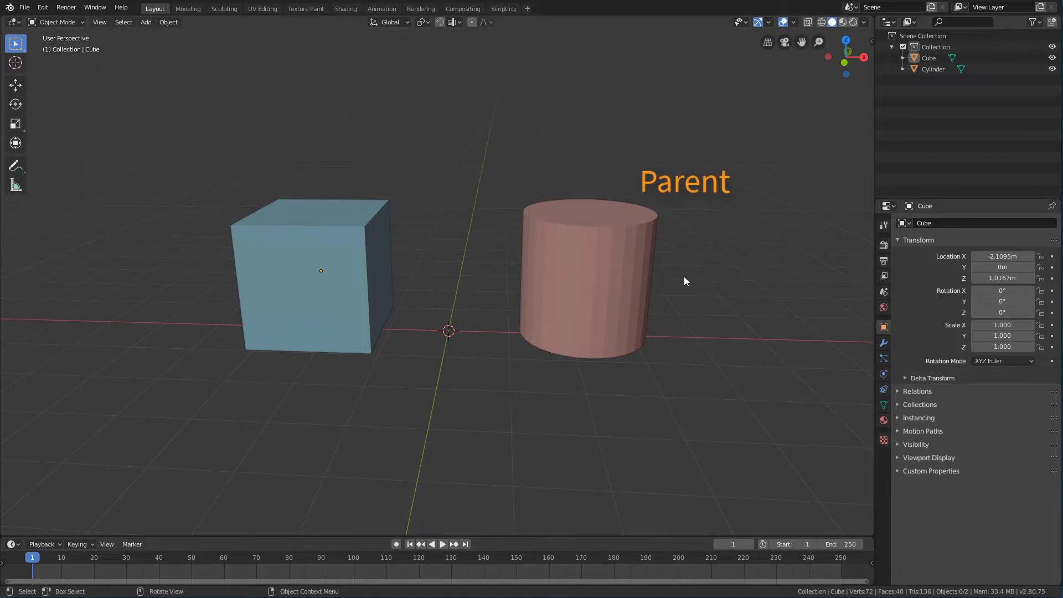
{"action": "mouse_move", "coordinate": [317, 285]}
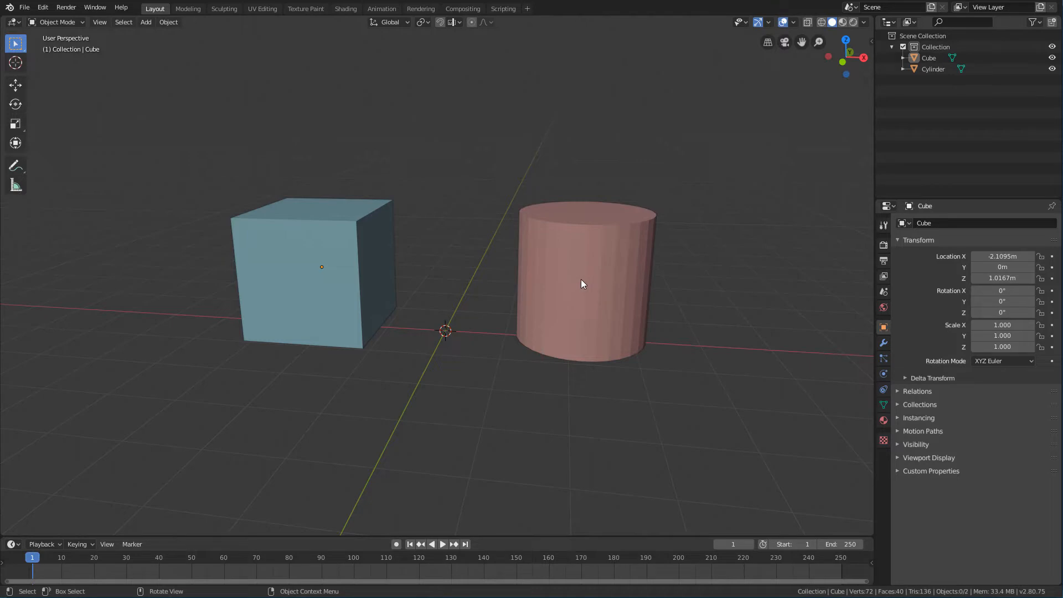
{"action": "mouse_move", "coordinate": [386, 289]}
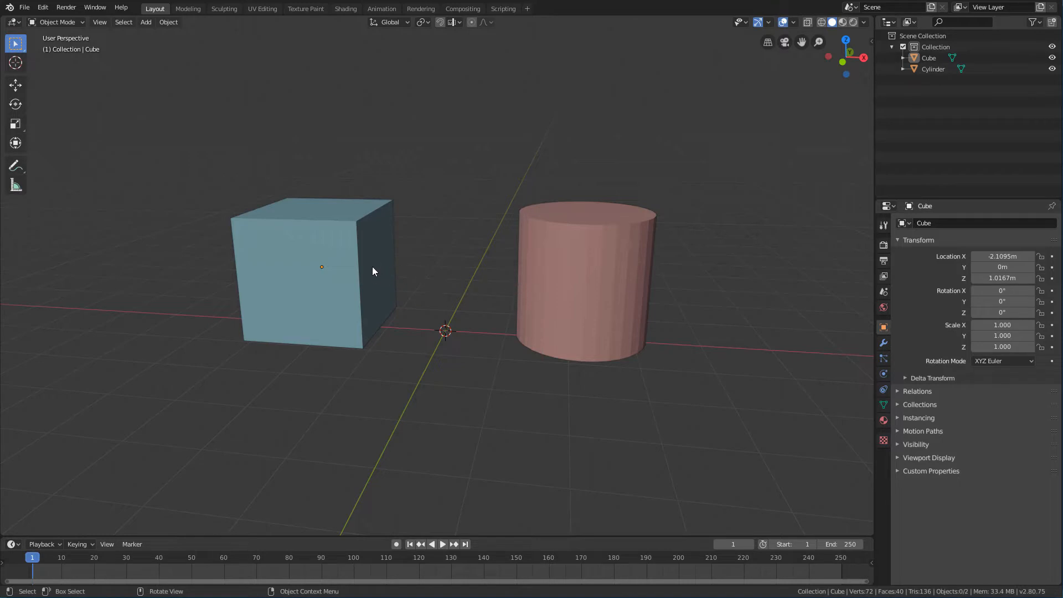
{"action": "mouse_move", "coordinate": [570, 320]}
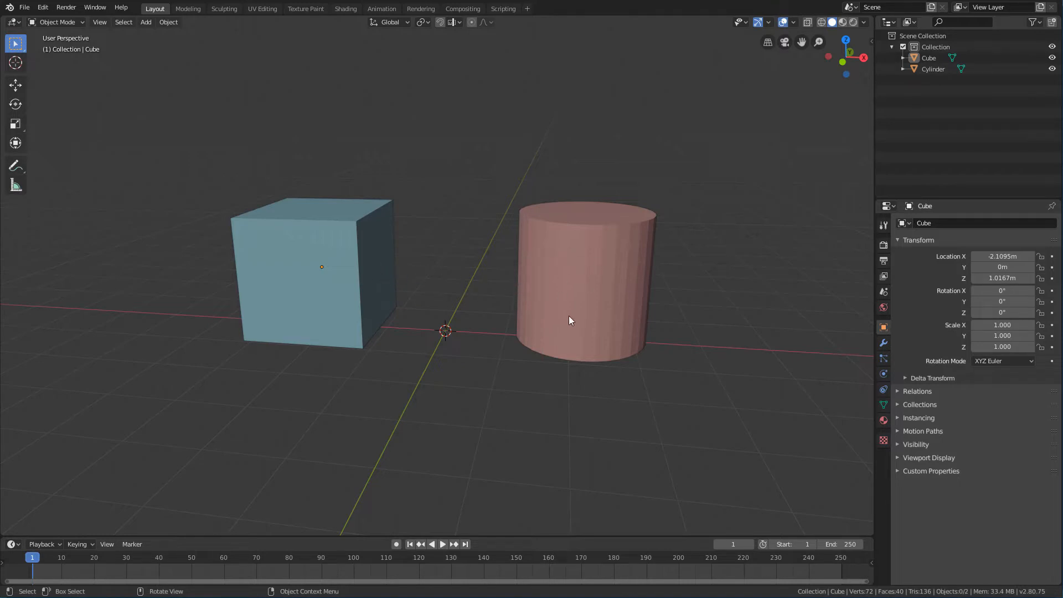
{"action": "mouse_move", "coordinate": [578, 320]}
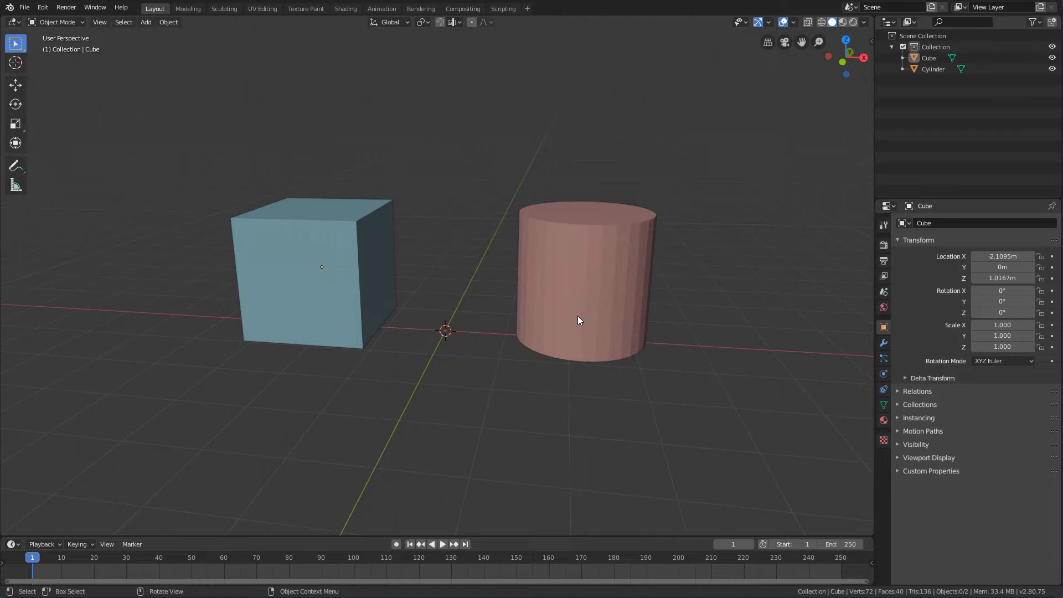
{"action": "mouse_move", "coordinate": [544, 294]}
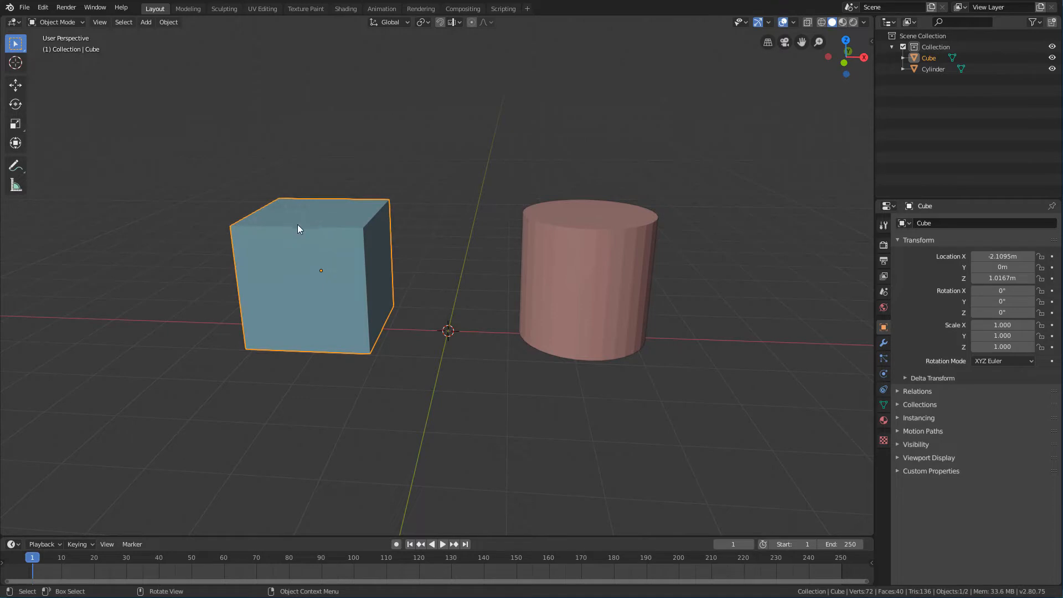
{"action": "mouse_move", "coordinate": [345, 272]}
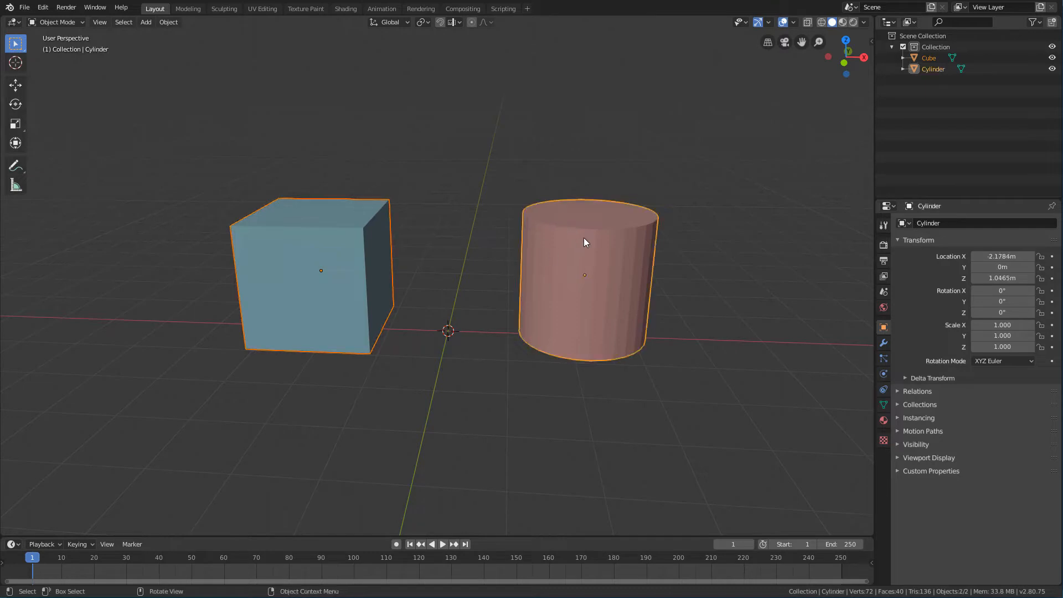
{"action": "mouse_move", "coordinate": [574, 263]}
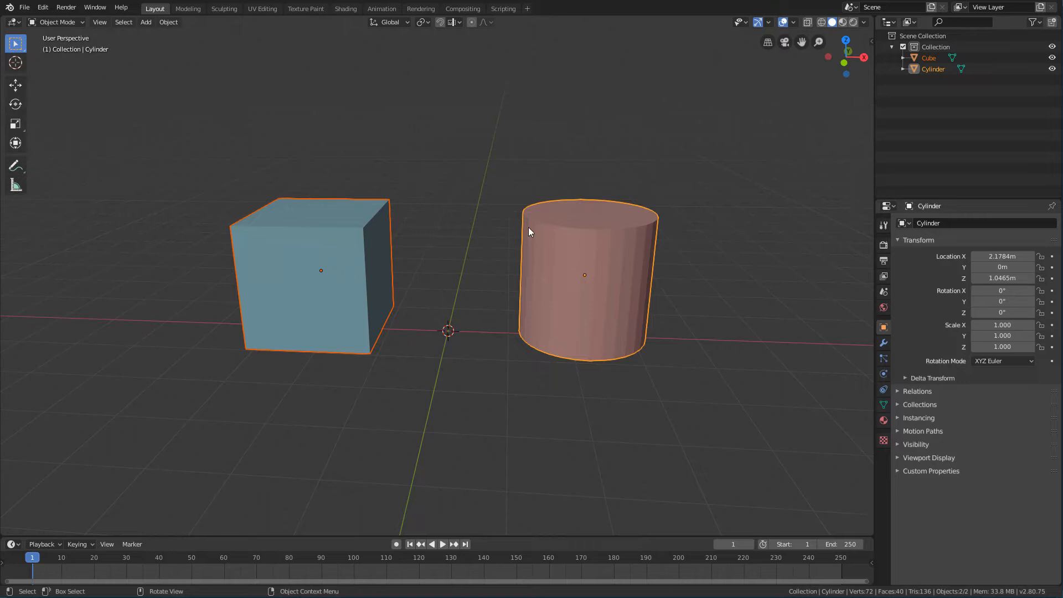
Parent the cube to the cylinder via Parent > Object from the viewport context menu
{"action": "right_click", "coordinate": [528, 230]}
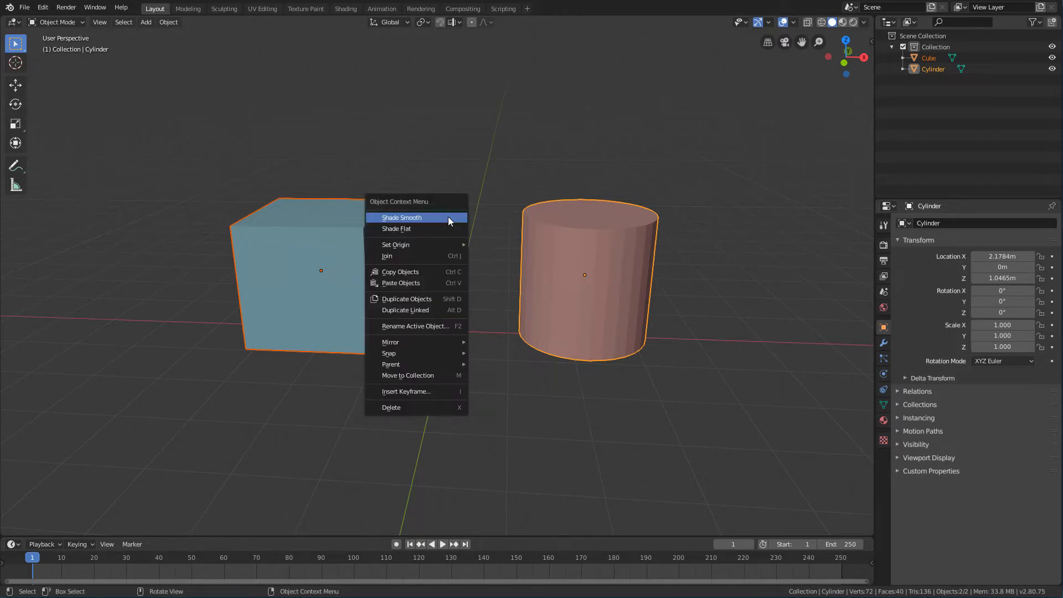
{"action": "mouse_move", "coordinate": [401, 215]}
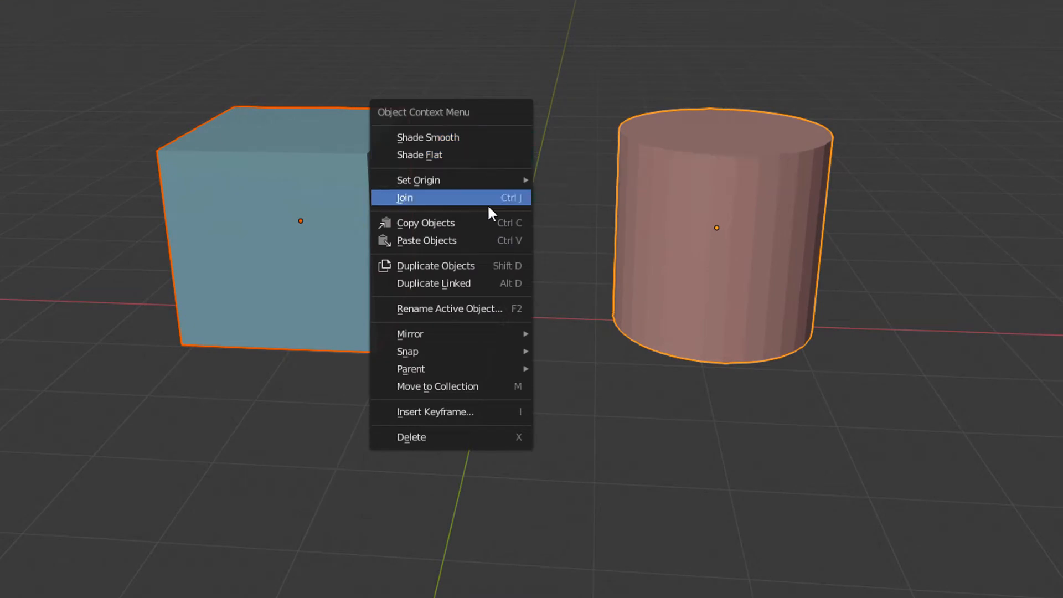
{"action": "mouse_move", "coordinate": [411, 369]}
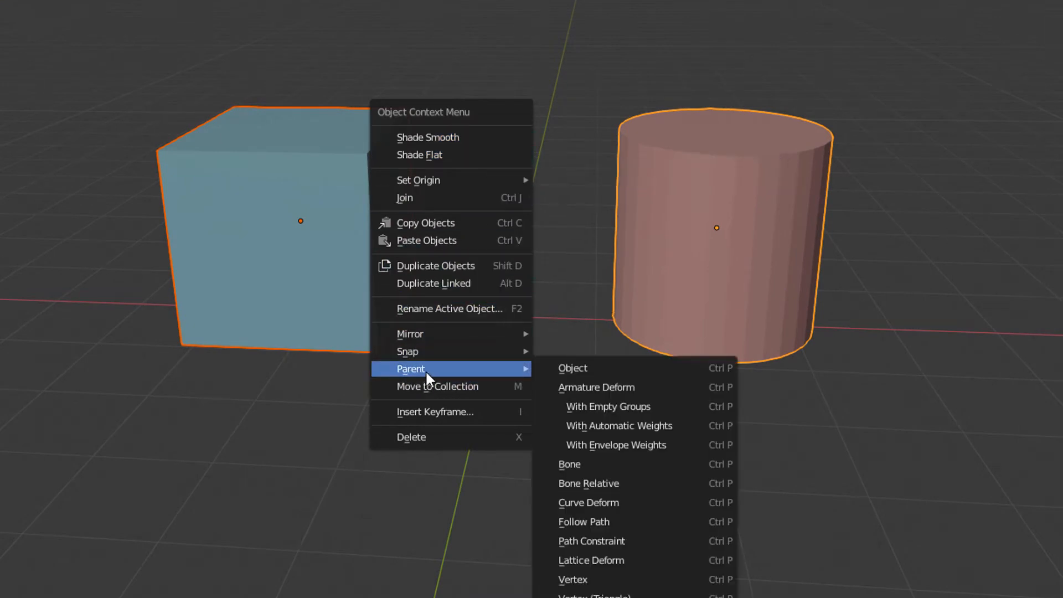
{"action": "mouse_move", "coordinate": [588, 376]}
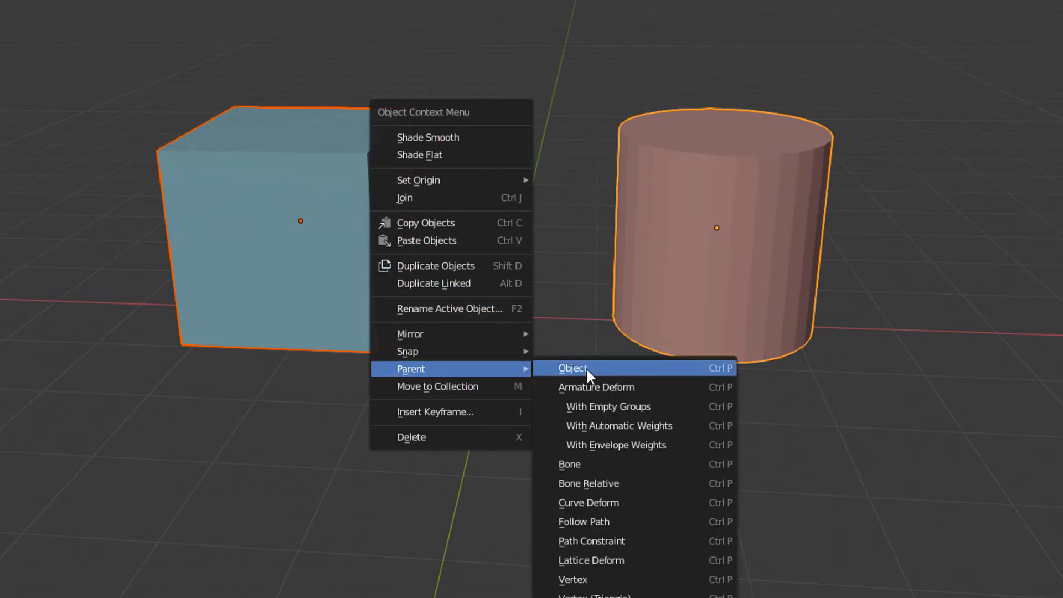
{"action": "mouse_move", "coordinate": [596, 374]}
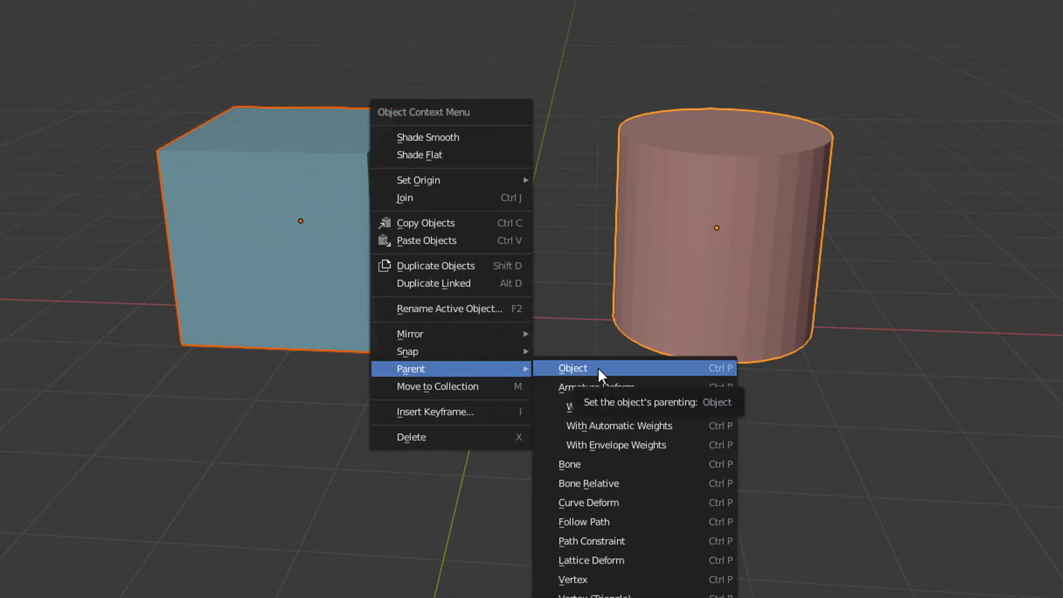
{"action": "left_click", "coordinate": [571, 368]}
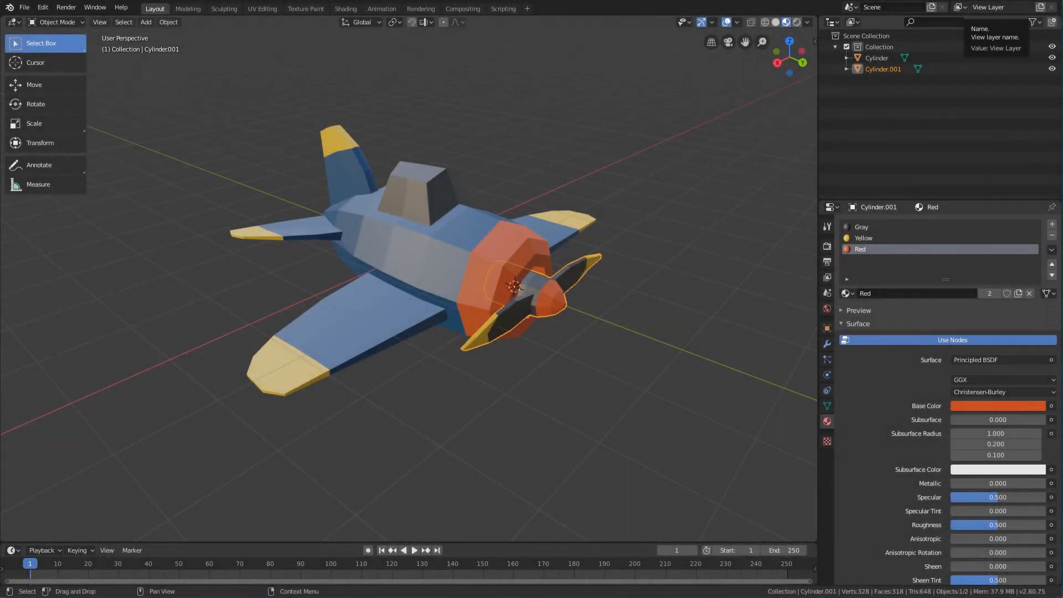
{"action": "mouse_move", "coordinate": [60, 368]}
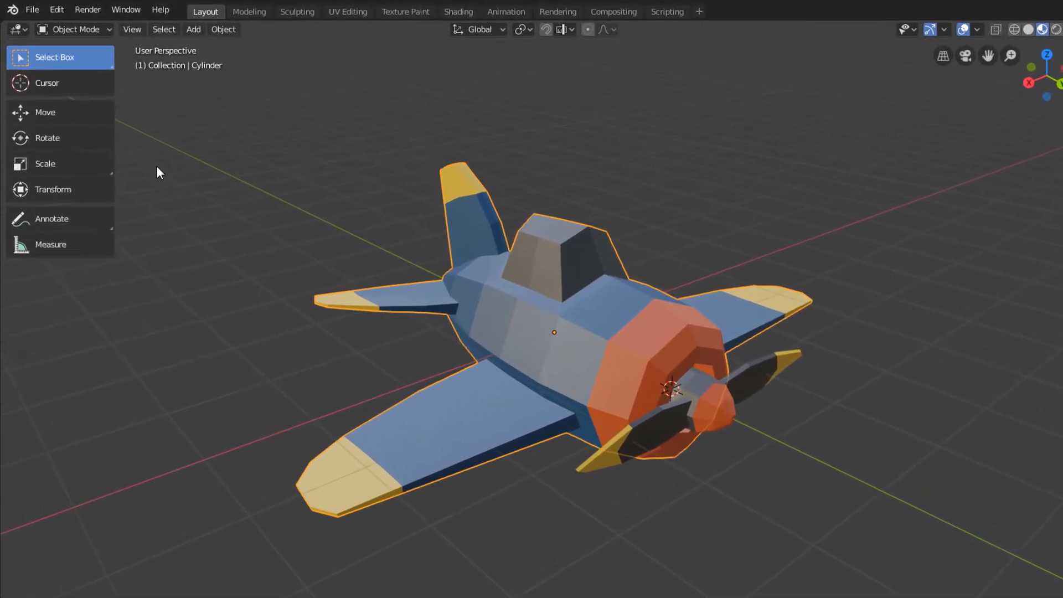
Spin Cylinder.001 alone with the Rotate tool, revealing its off-centre pivot
{"action": "left_click", "coordinate": [47, 138]}
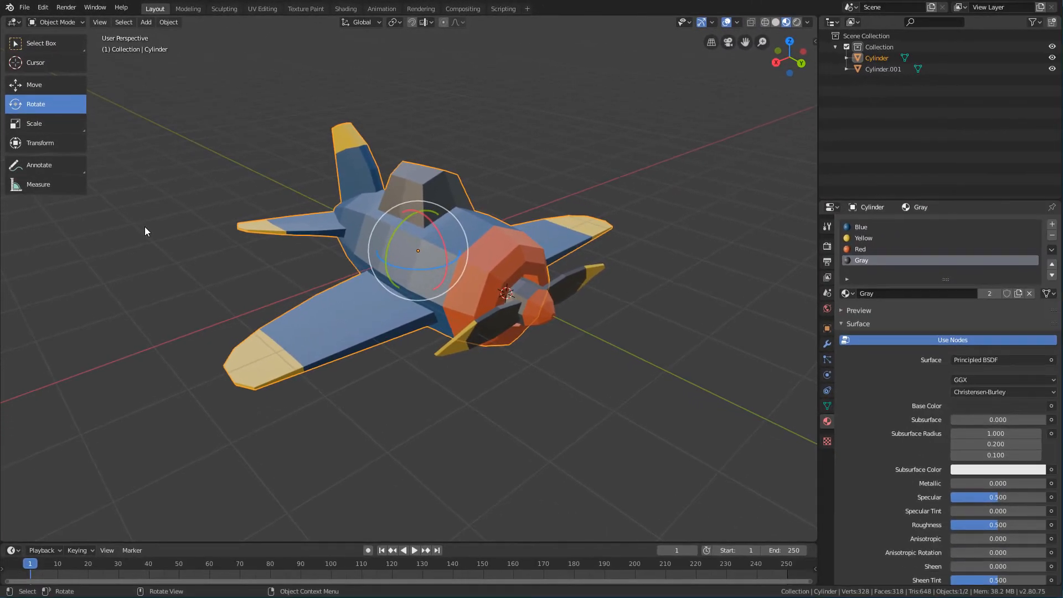
{"action": "left_click", "coordinate": [505, 295]}
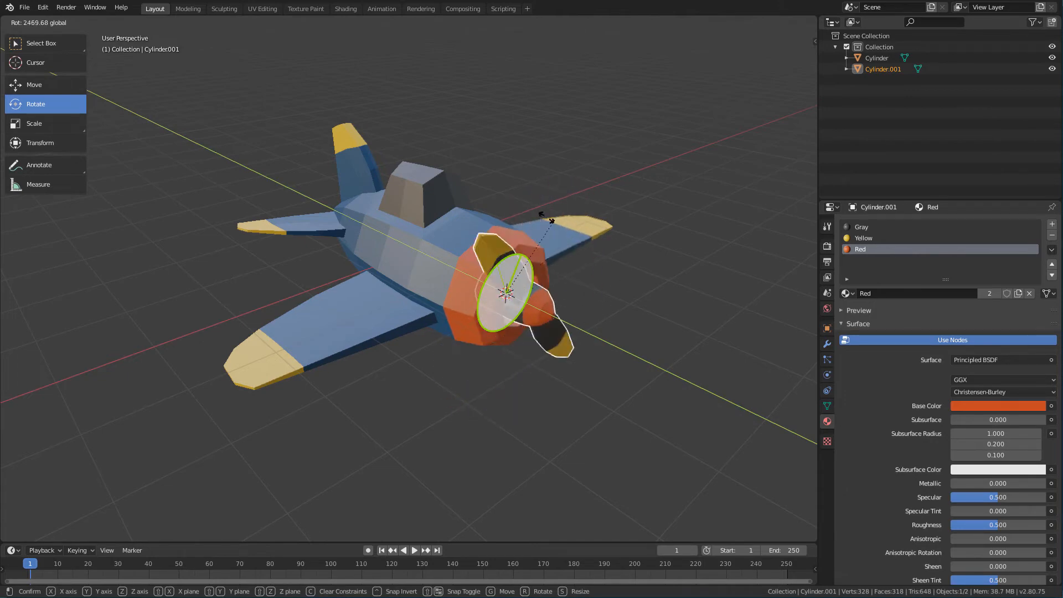
{"action": "left_click", "coordinate": [592, 341]}
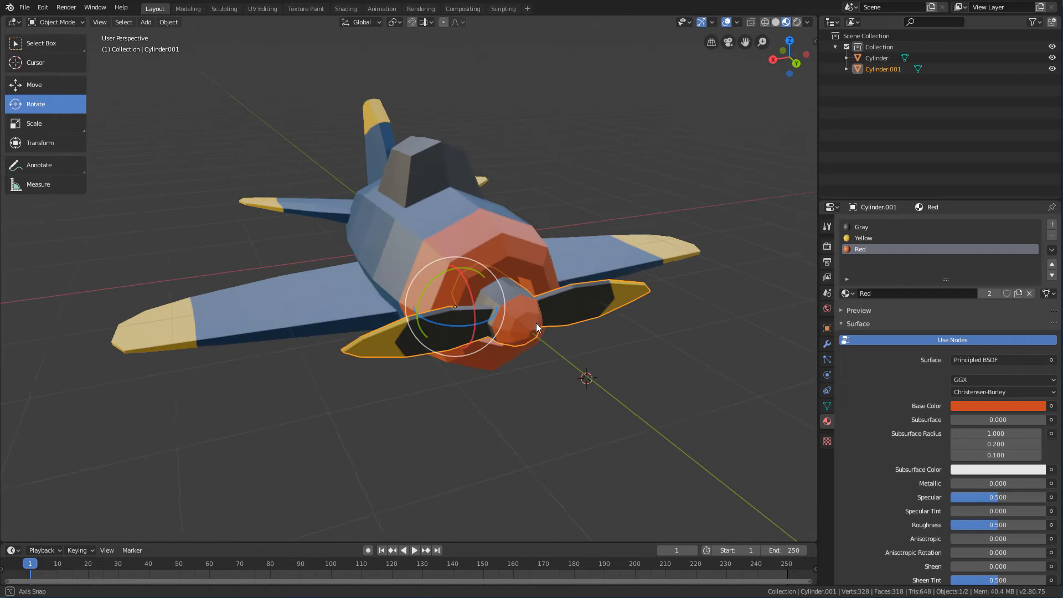
Set the propeller's origin to its geometry and check the hub pivot from a front view
{"action": "left_click_drag", "start_coordinate": [536, 327], "coordinate": [528, 327]}
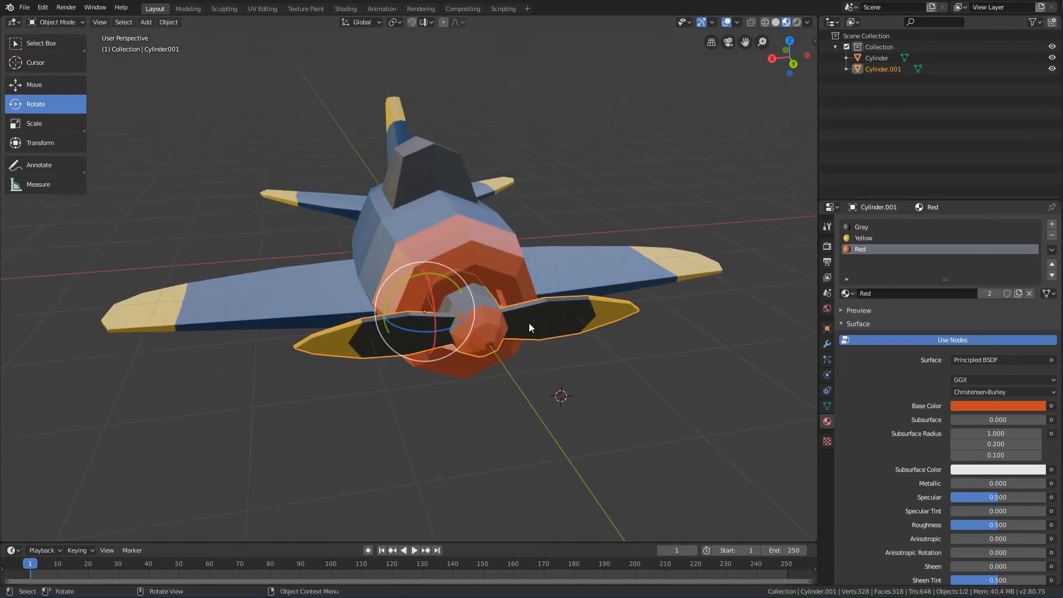
{"action": "mouse_move", "coordinate": [587, 195]}
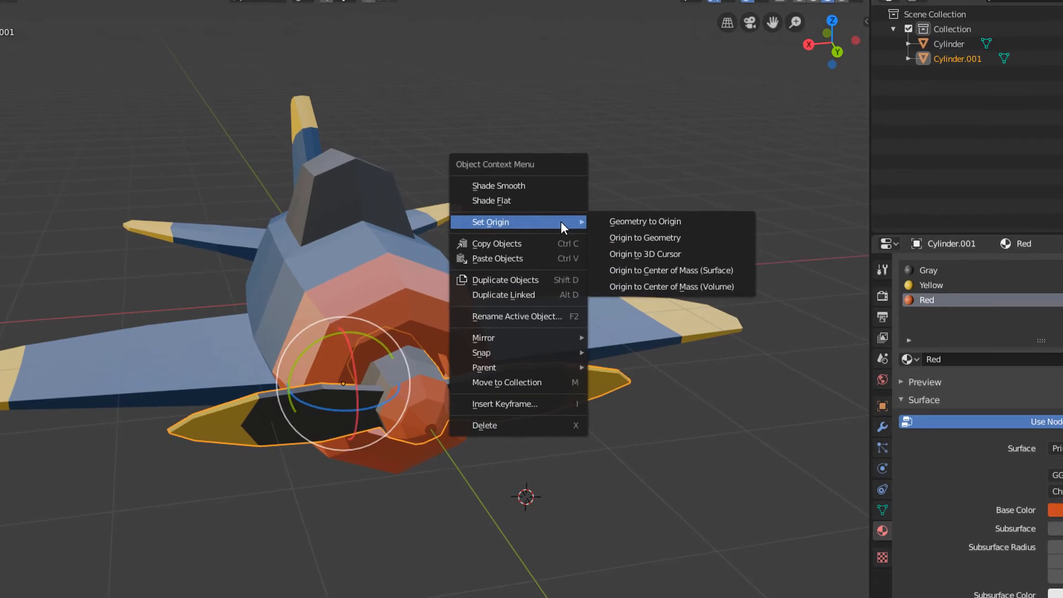
{"action": "mouse_move", "coordinate": [509, 227]}
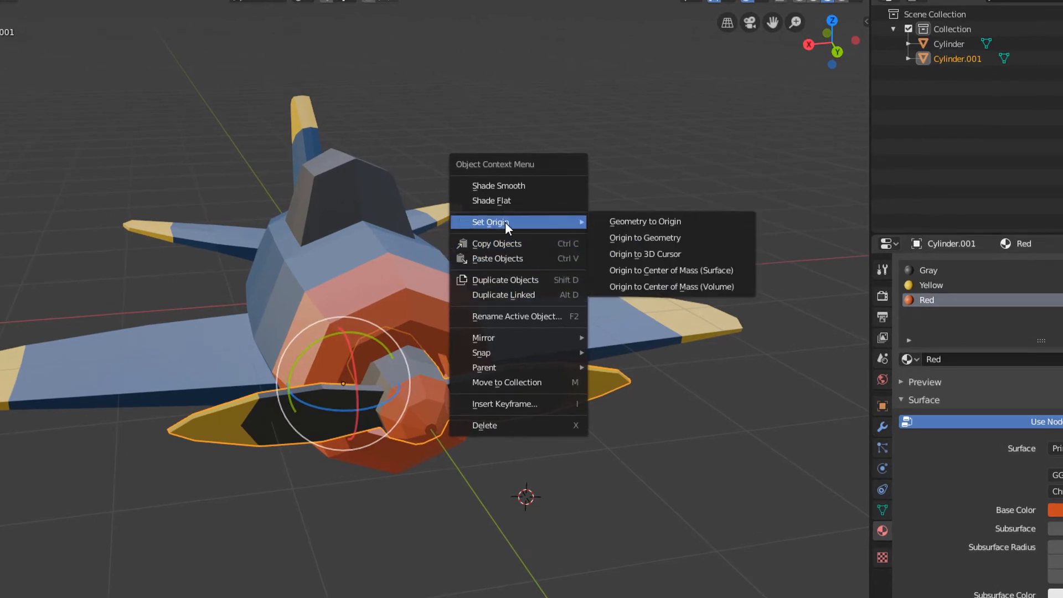
{"action": "mouse_move", "coordinate": [511, 228]}
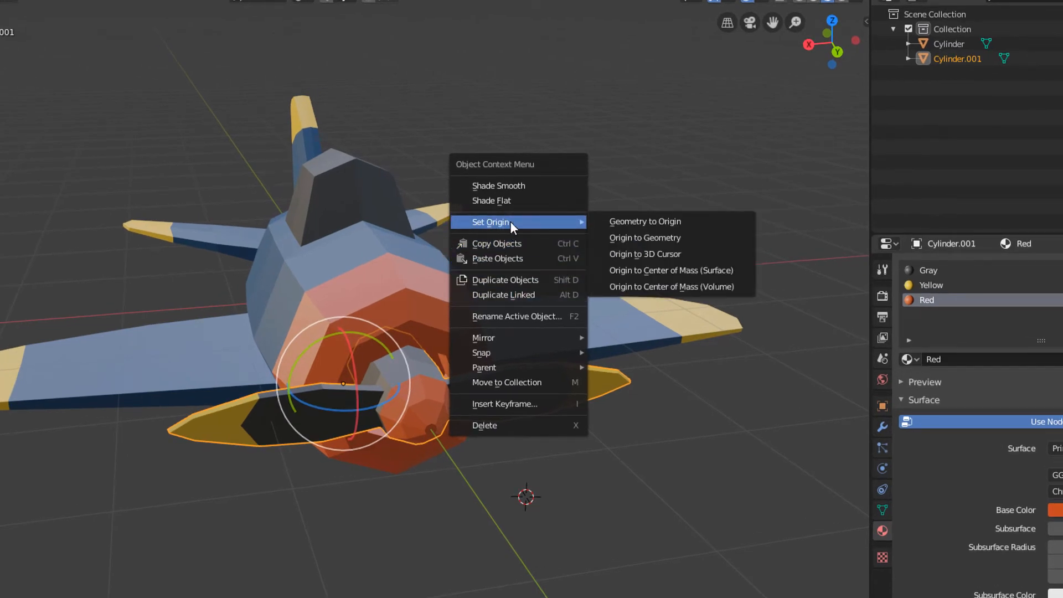
{"action": "mouse_move", "coordinate": [644, 221]}
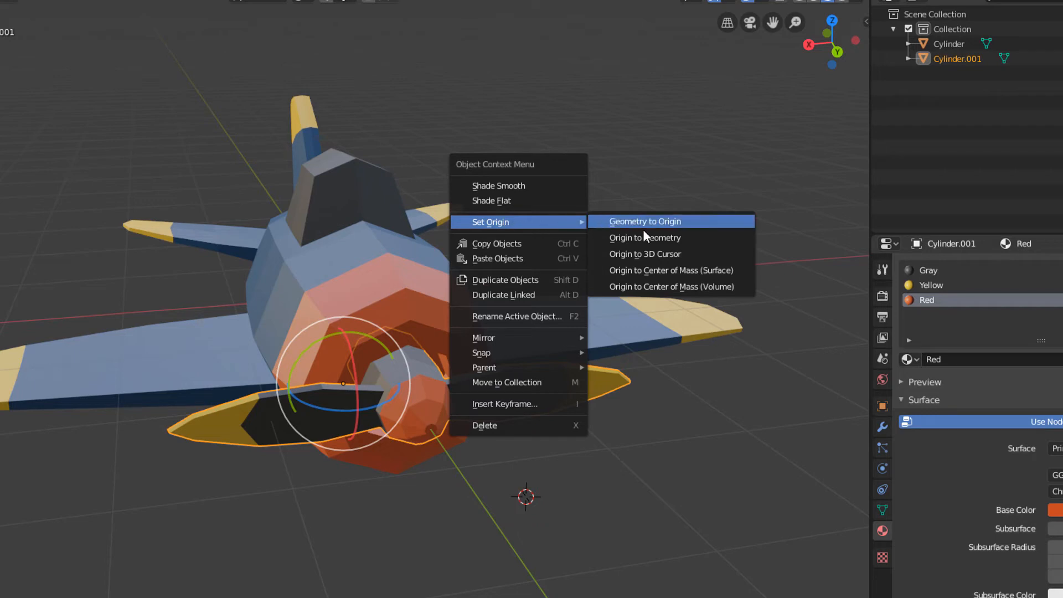
{"action": "mouse_move", "coordinate": [644, 237]}
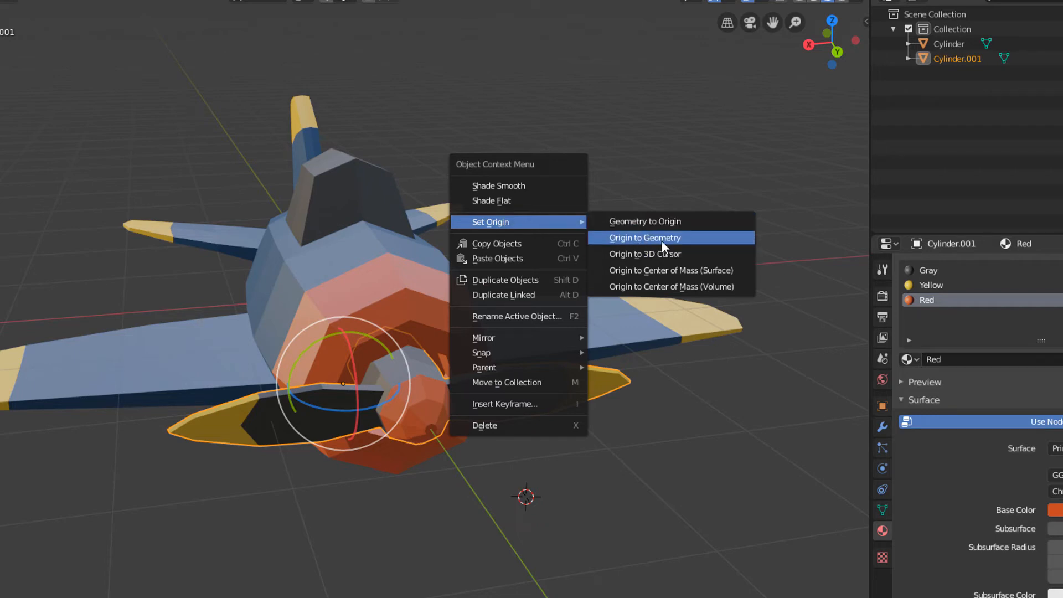
{"action": "left_click", "coordinate": [644, 237]}
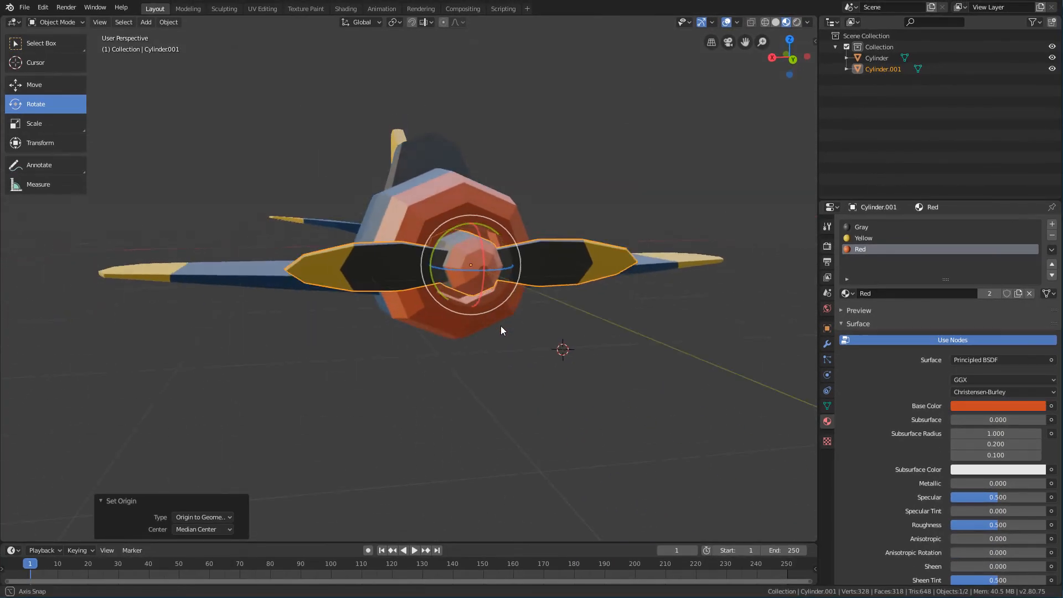
{"action": "left_click_drag", "start_coordinate": [502, 331], "coordinate": [424, 253]}
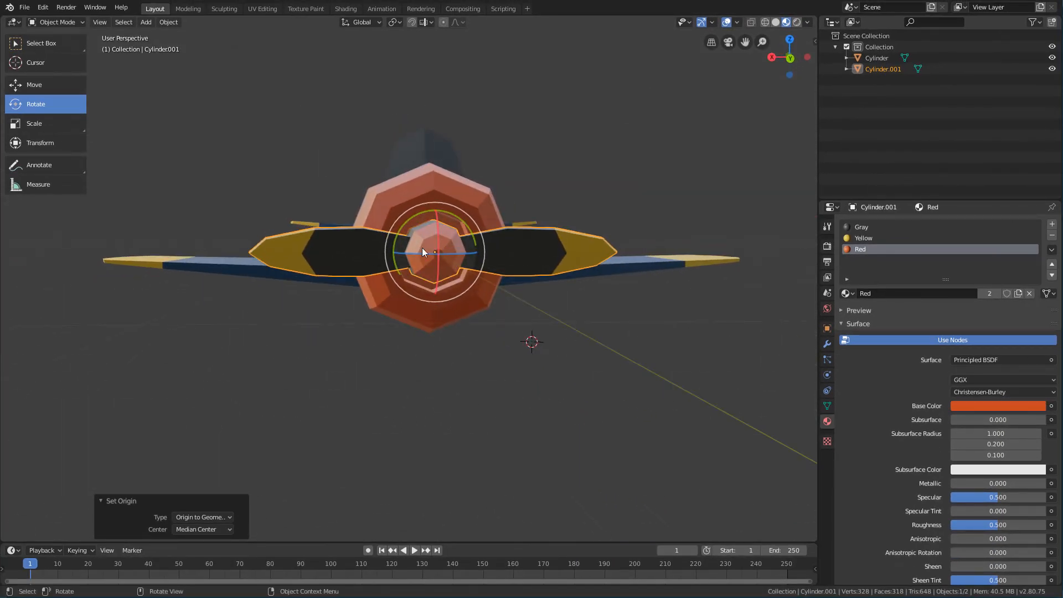
{"action": "left_click_drag", "start_coordinate": [420, 250], "coordinate": [522, 305]}
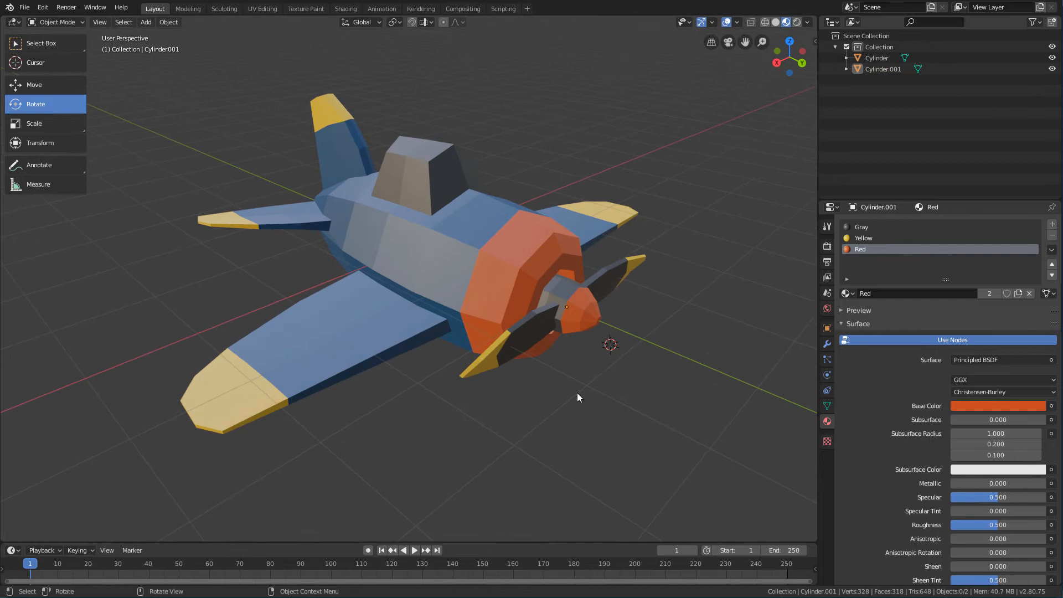
Select the propeller, then add the plane body as the active object
{"action": "left_click", "coordinate": [570, 322]}
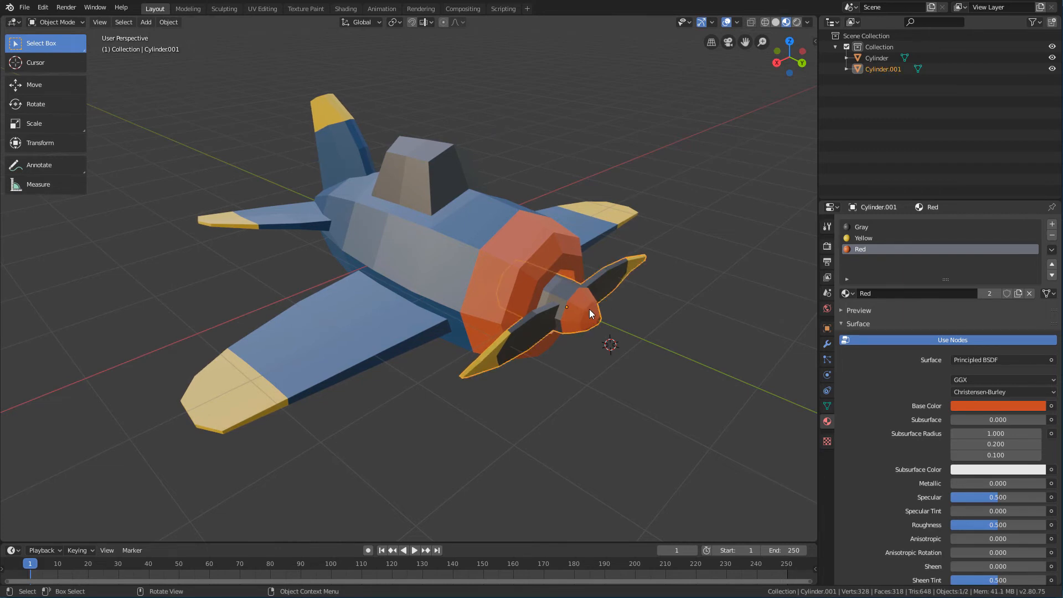
{"action": "left_click_drag", "start_coordinate": [589, 313], "coordinate": [597, 312]}
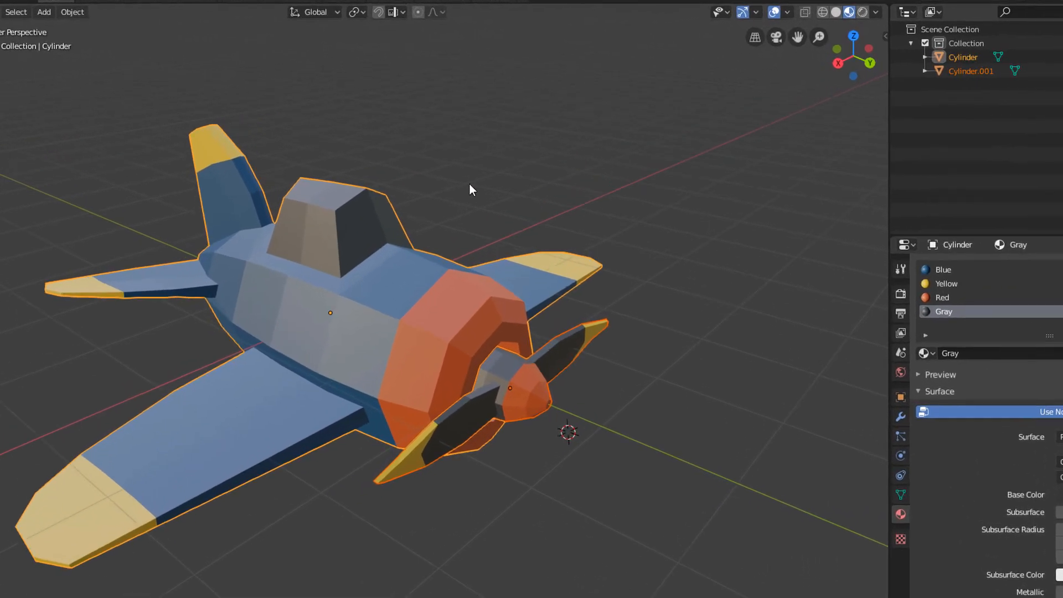
Parent the propeller to the plane body, then show combined move/rotate/scale handles
{"action": "right_click", "coordinate": [471, 189]}
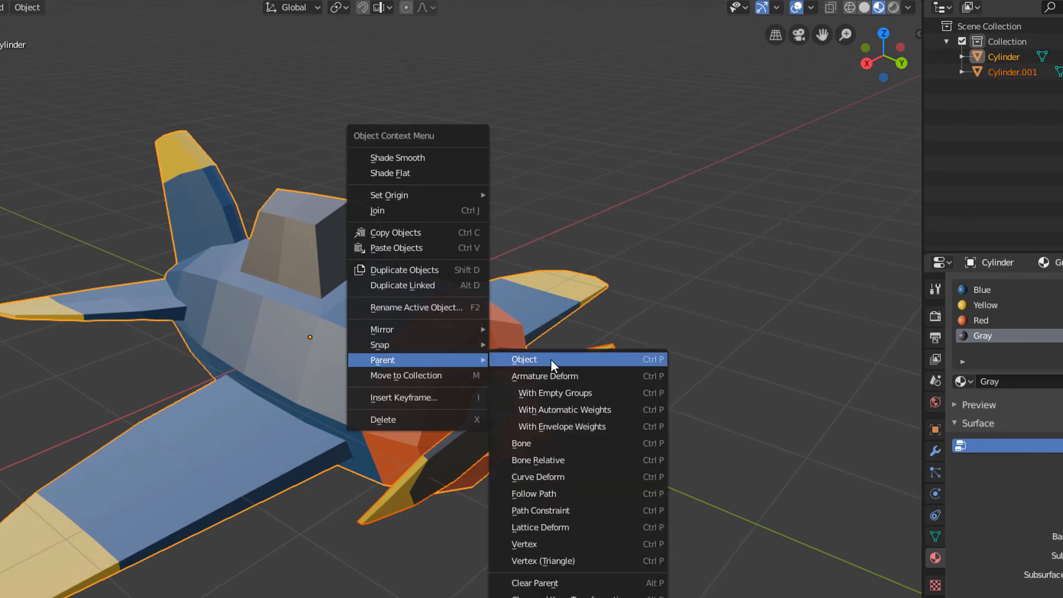
{"action": "left_click", "coordinate": [523, 360]}
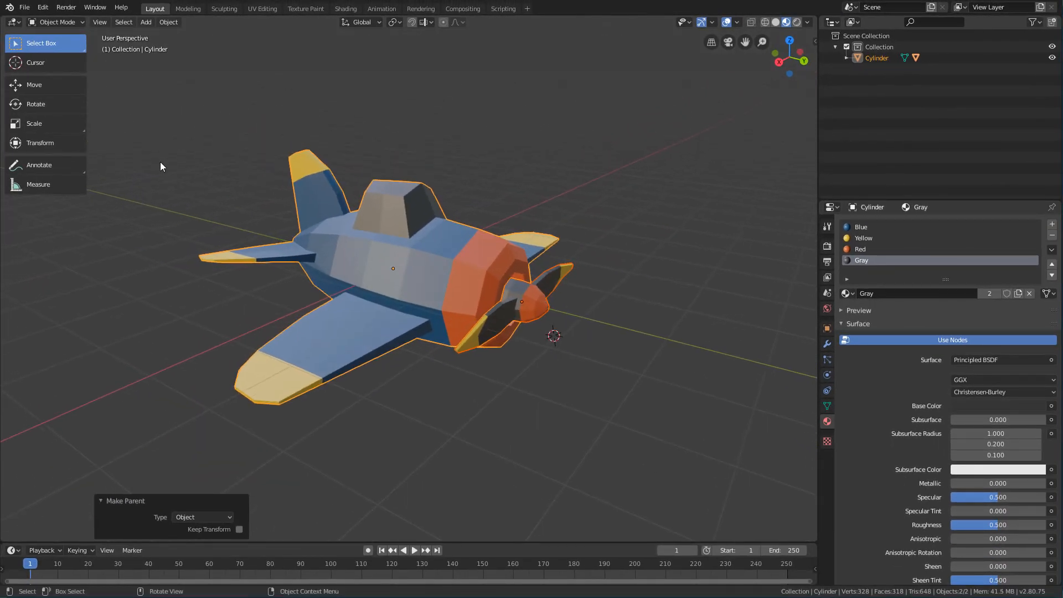
{"action": "left_click", "coordinate": [40, 142]}
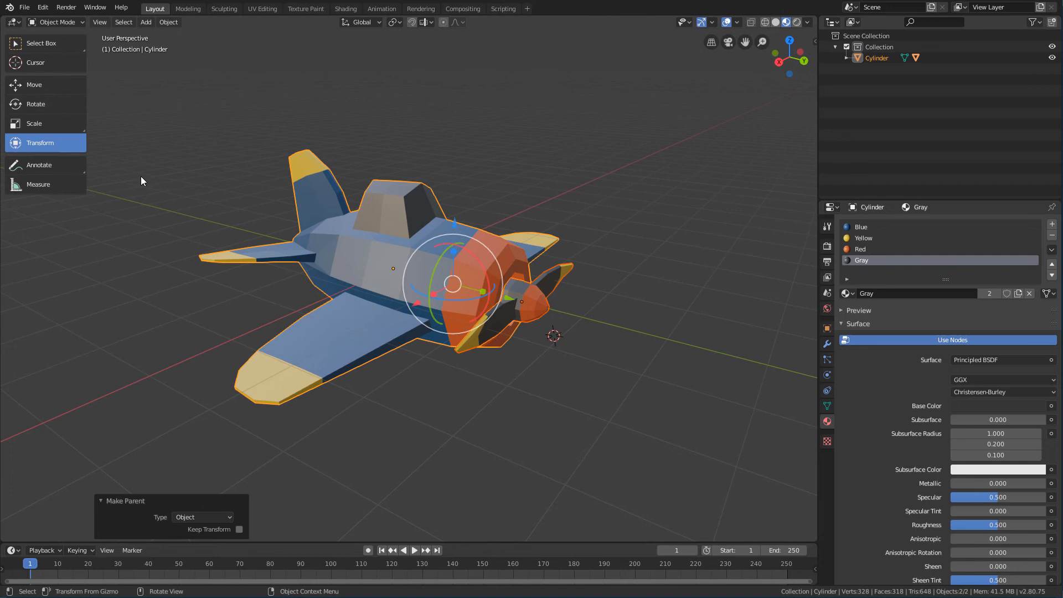